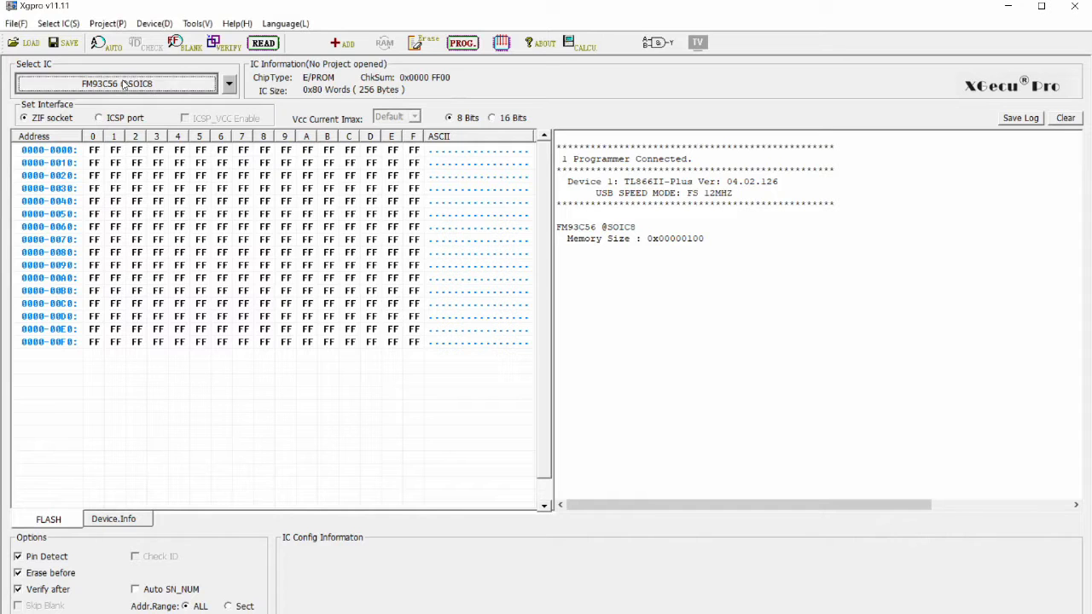
left_click(228, 82)
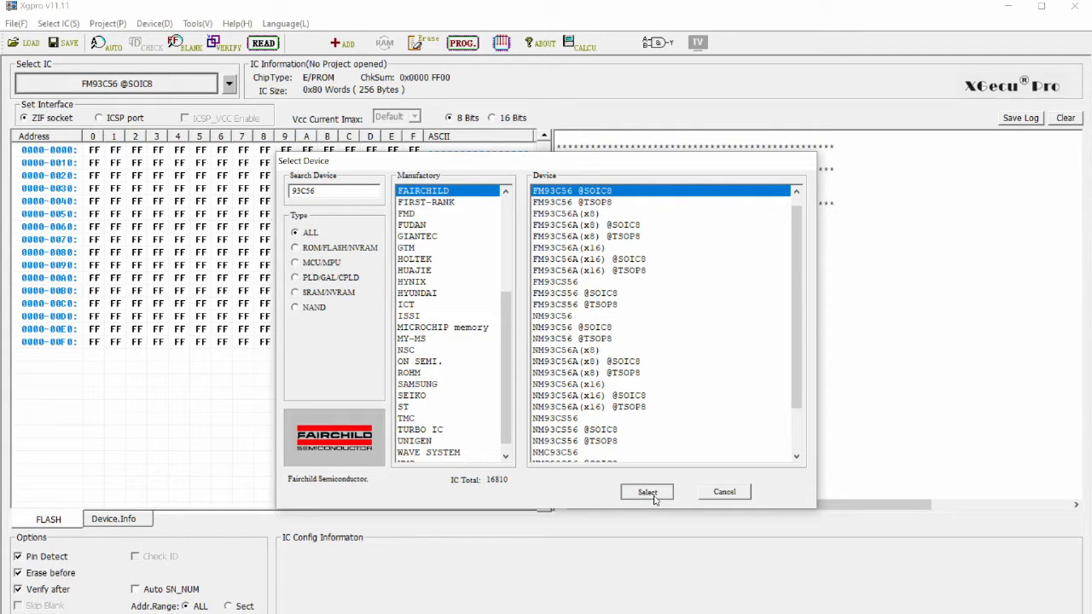
left_click(647, 491)
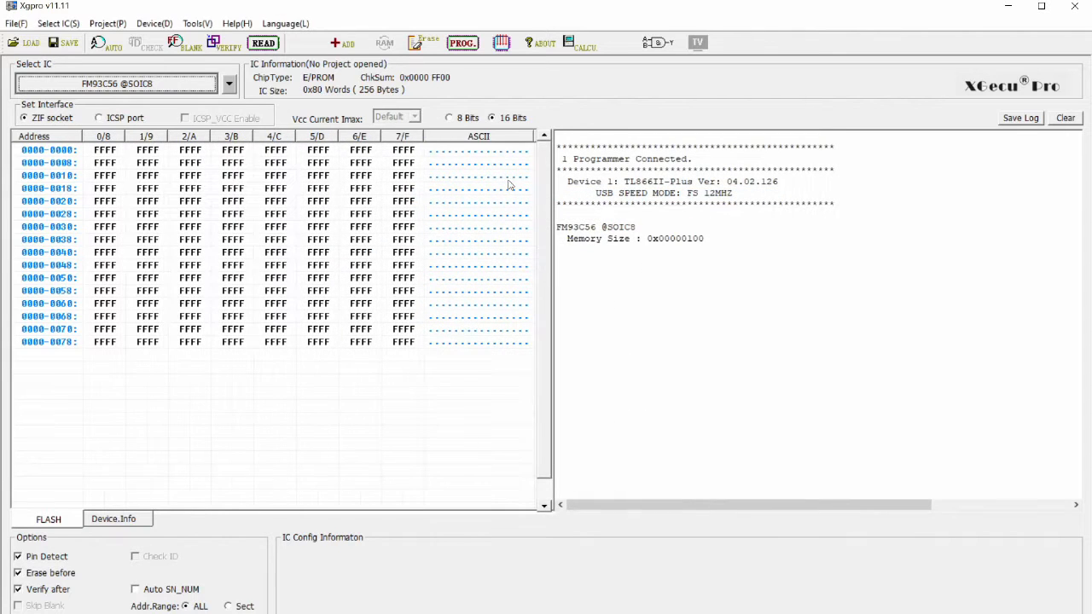
left_click(450, 118)
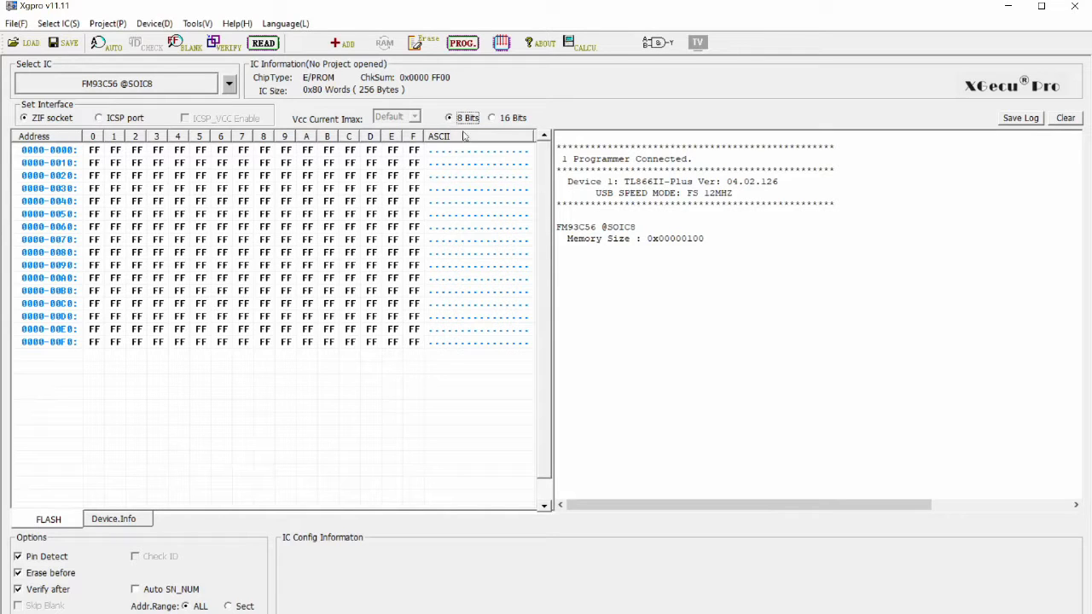
mouse_move(419, 163)
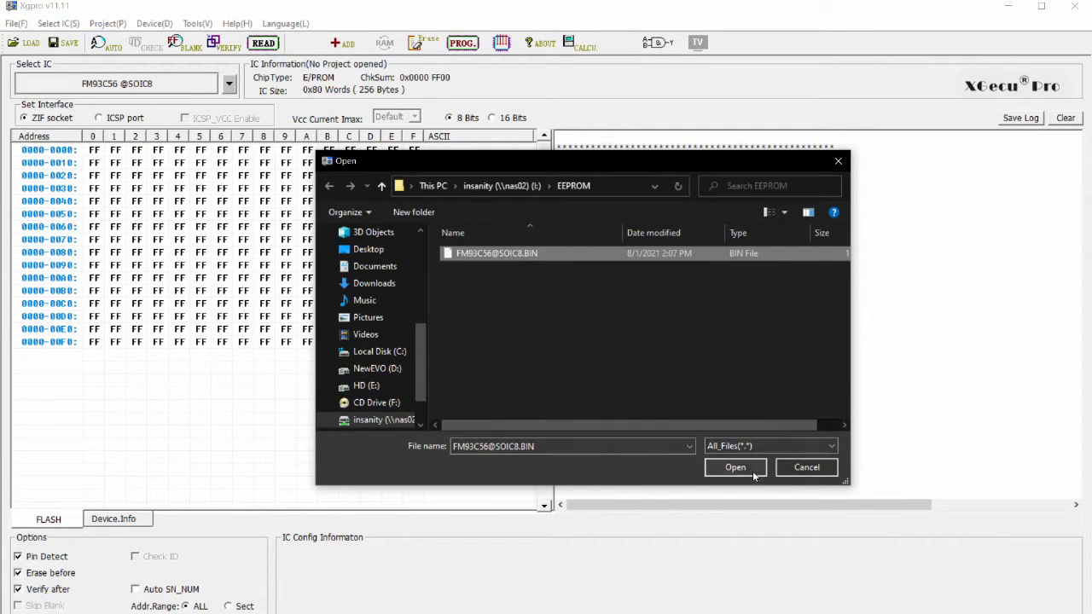
left_click(733, 467)
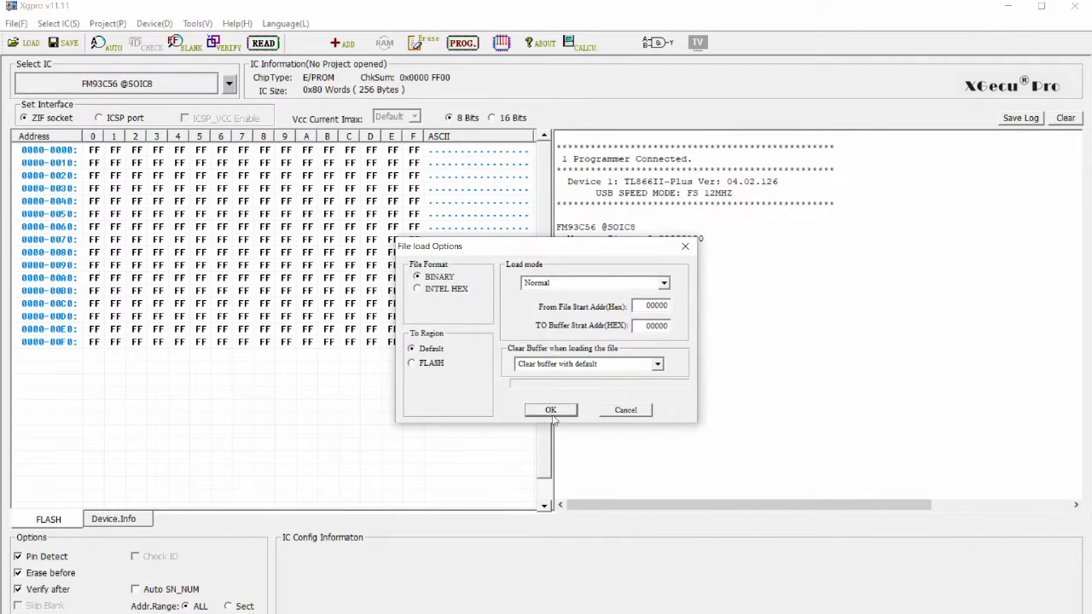
left_click(549, 409)
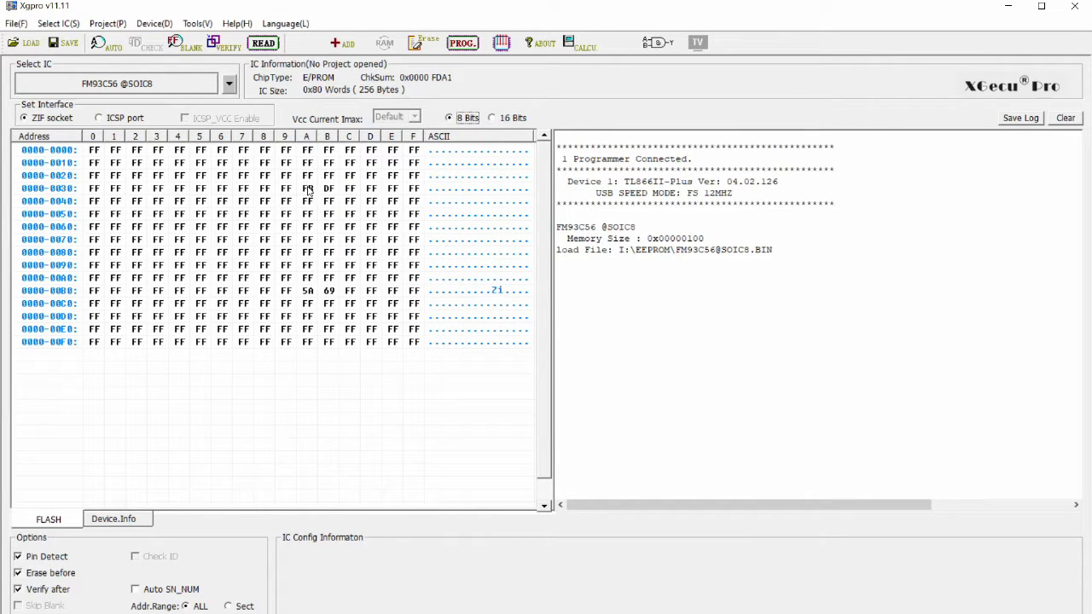
mouse_move(310, 194)
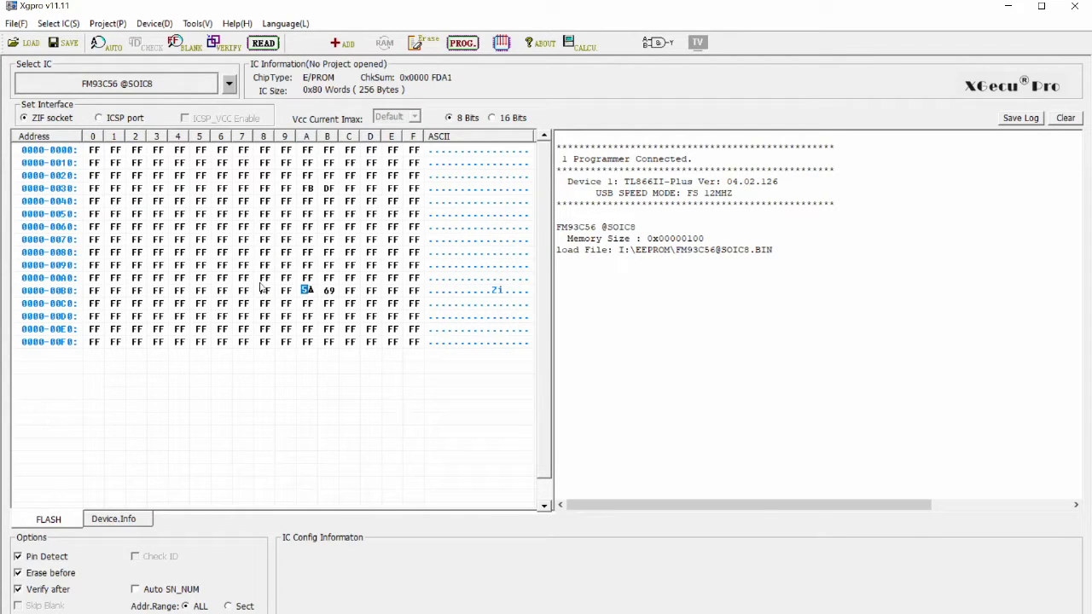
mouse_move(334, 294)
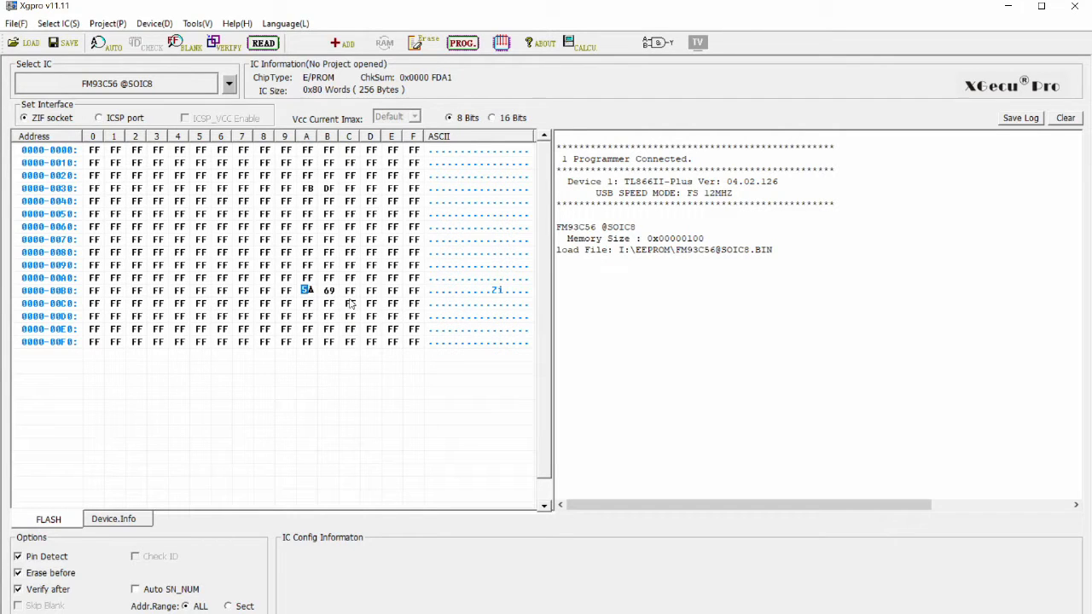
mouse_move(313, 352)
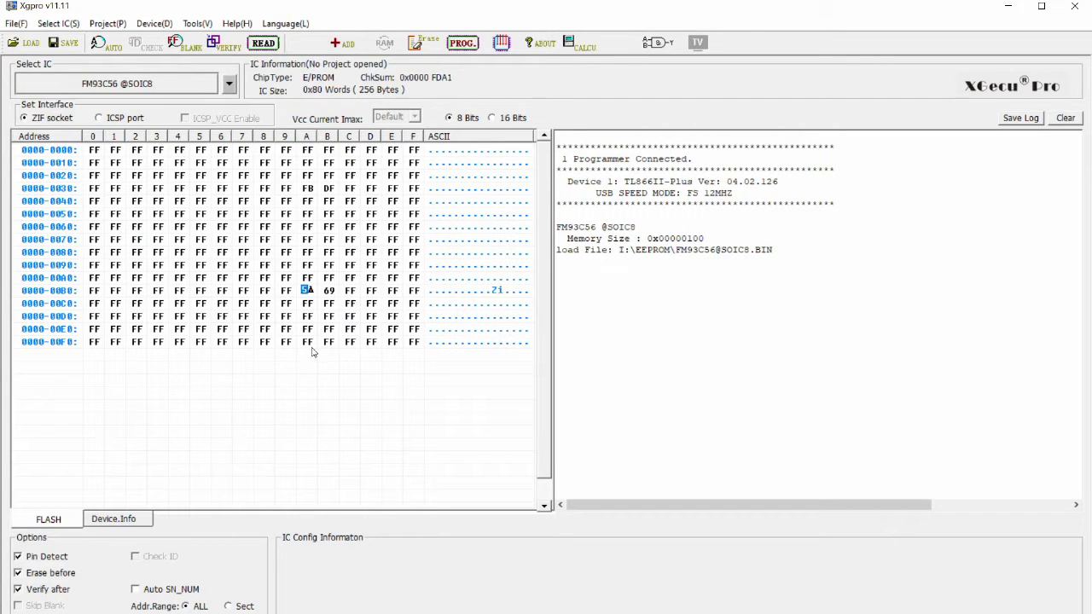
mouse_move(311, 278)
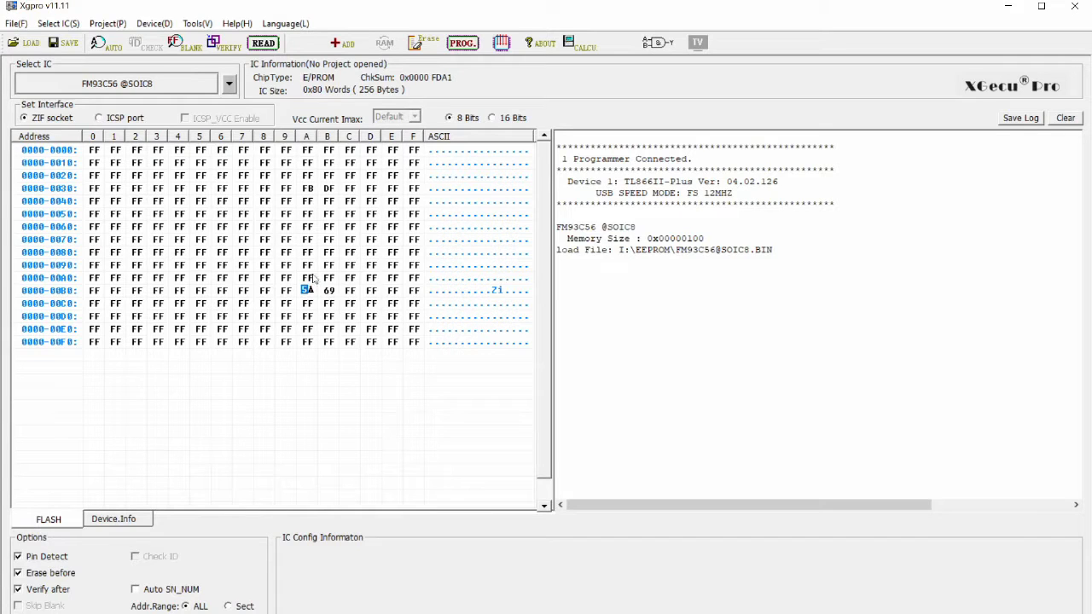
mouse_move(351, 405)
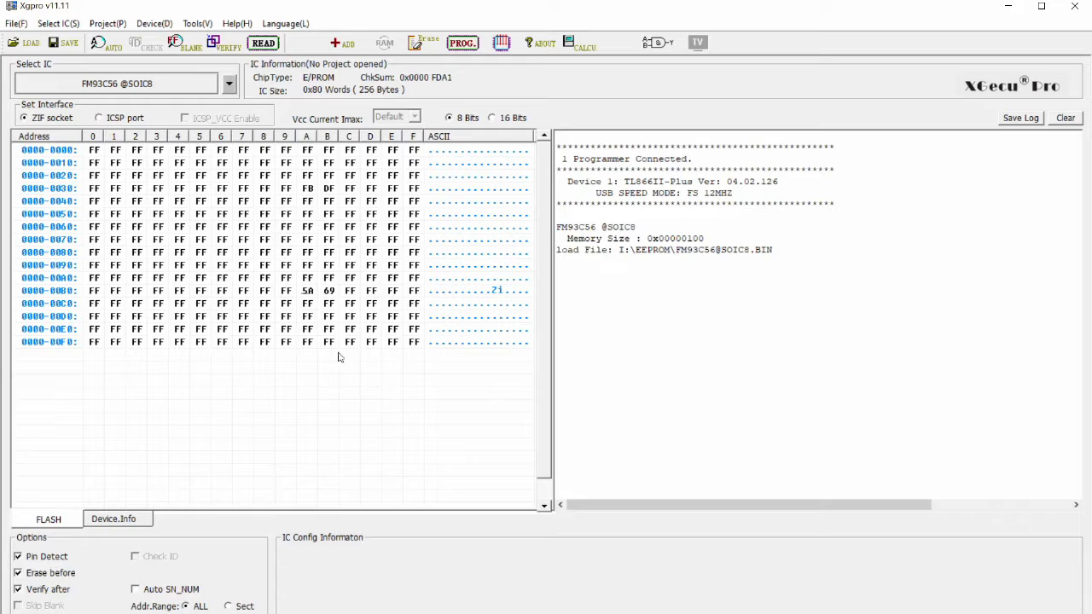
mouse_move(225, 221)
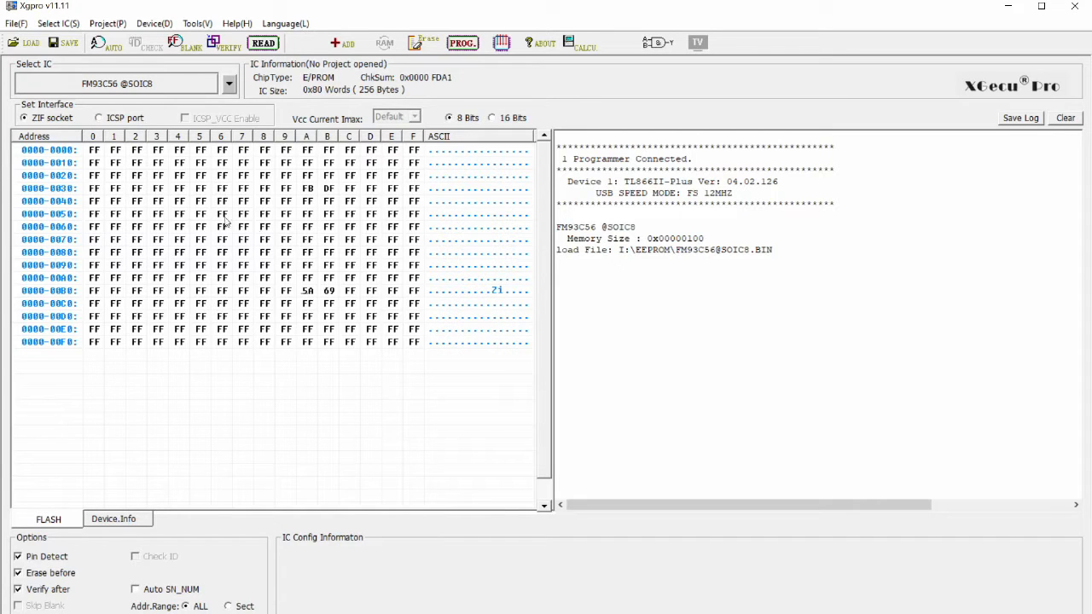
mouse_move(177, 324)
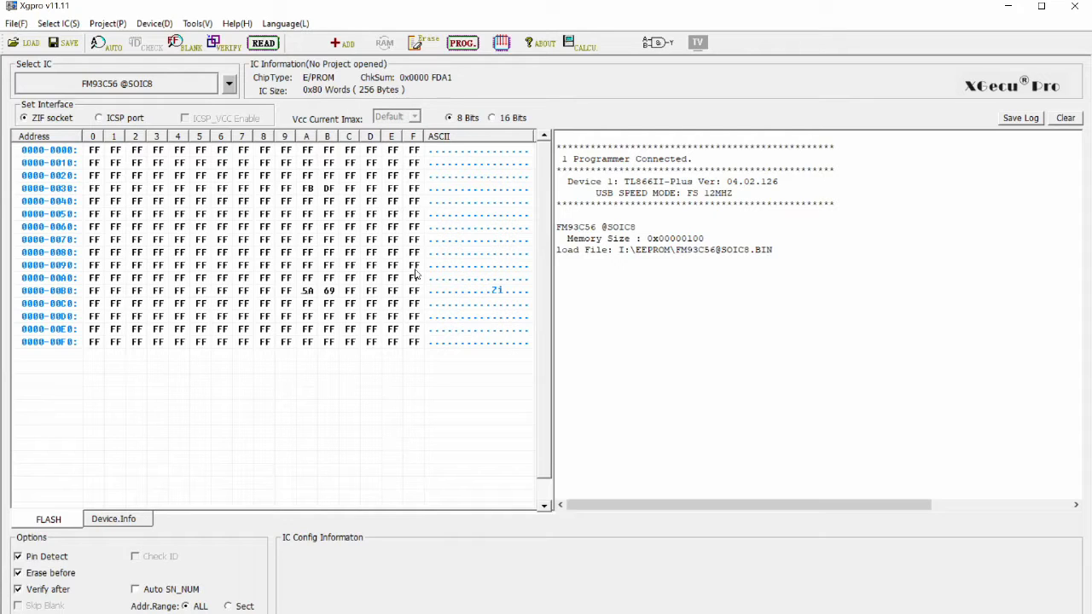
mouse_move(420, 290)
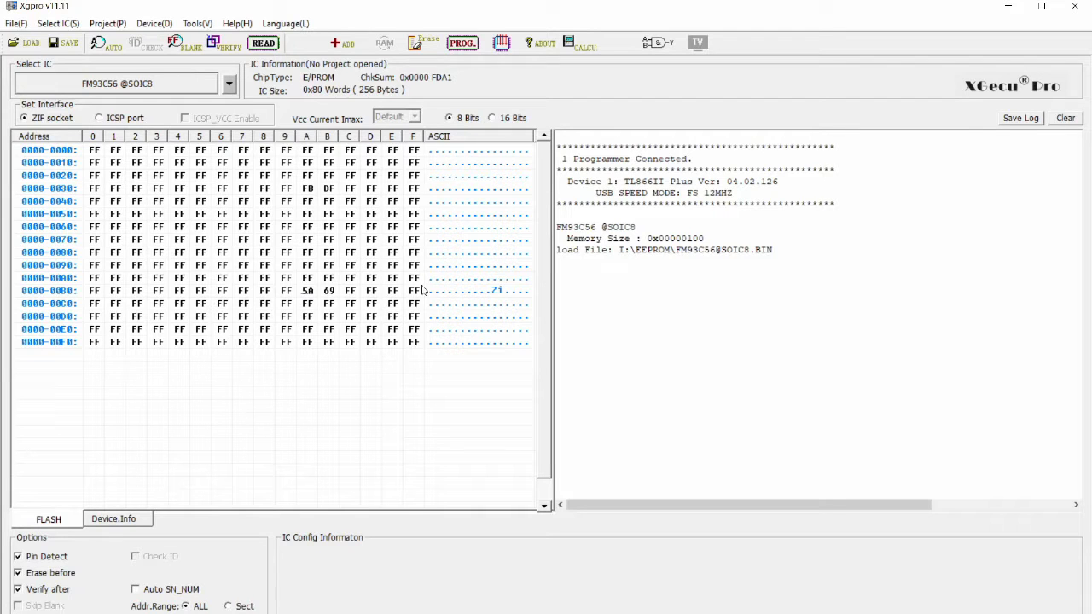
- Erase, program and verify the FM93C56 from the buffer via PROG, ending with Succeeded
left_click(462, 42)
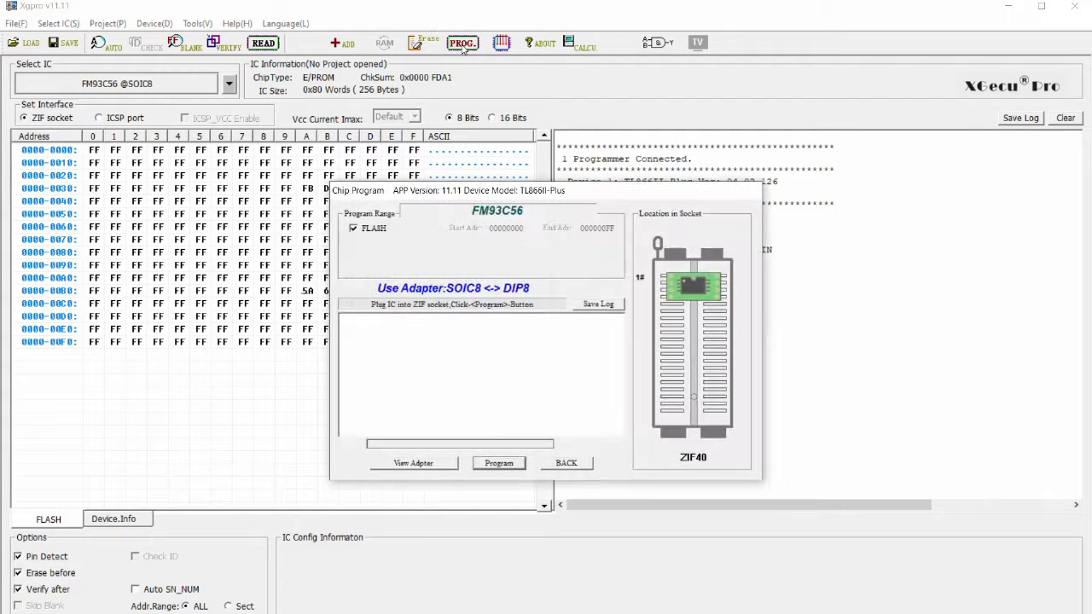
mouse_move(498, 462)
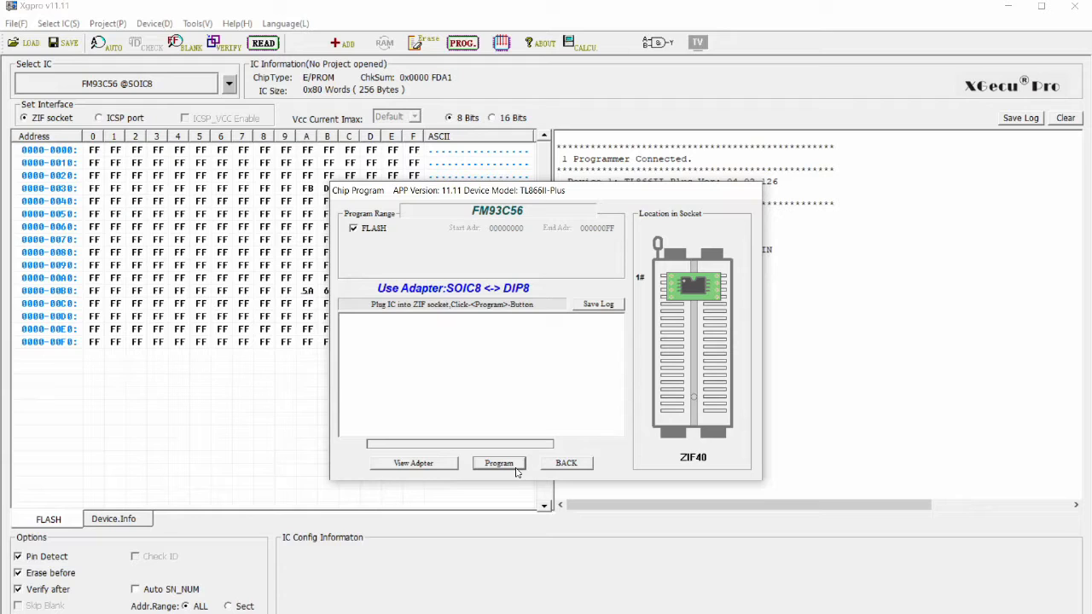
left_click(498, 462)
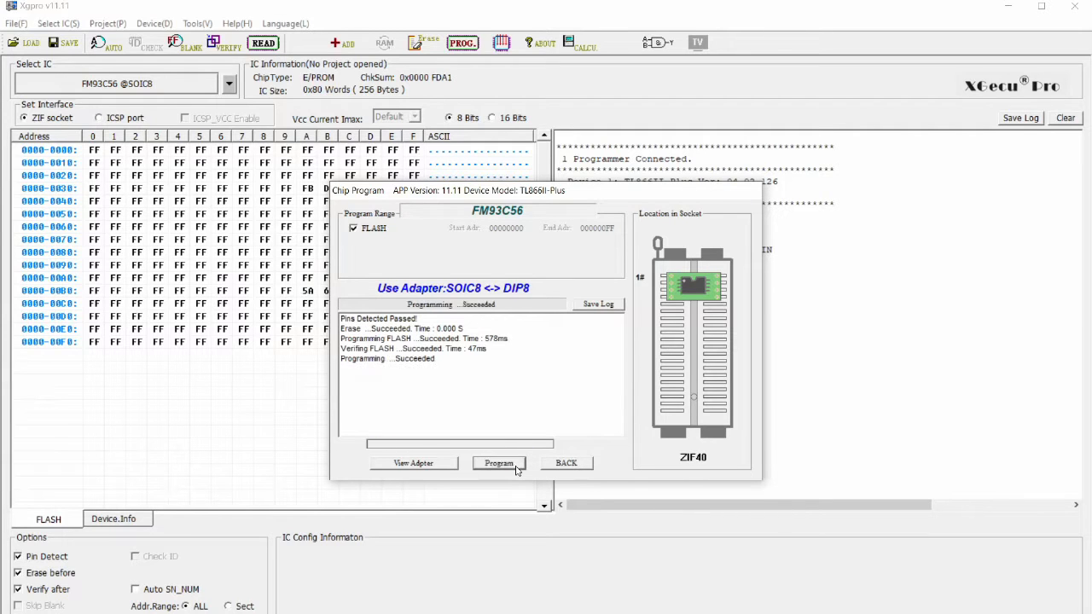
mouse_move(426, 416)
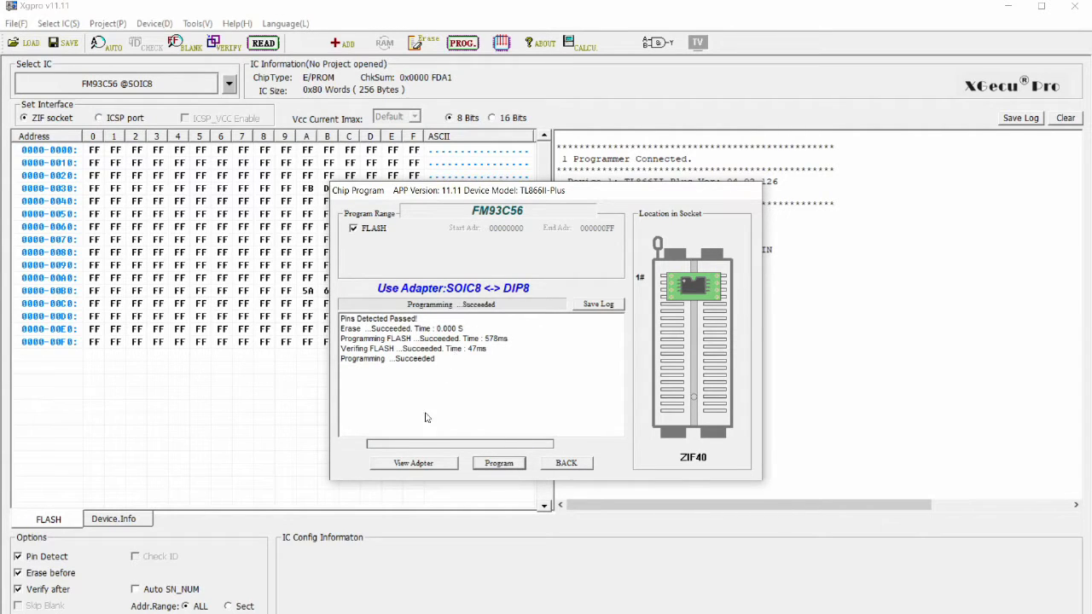
left_click(567, 464)
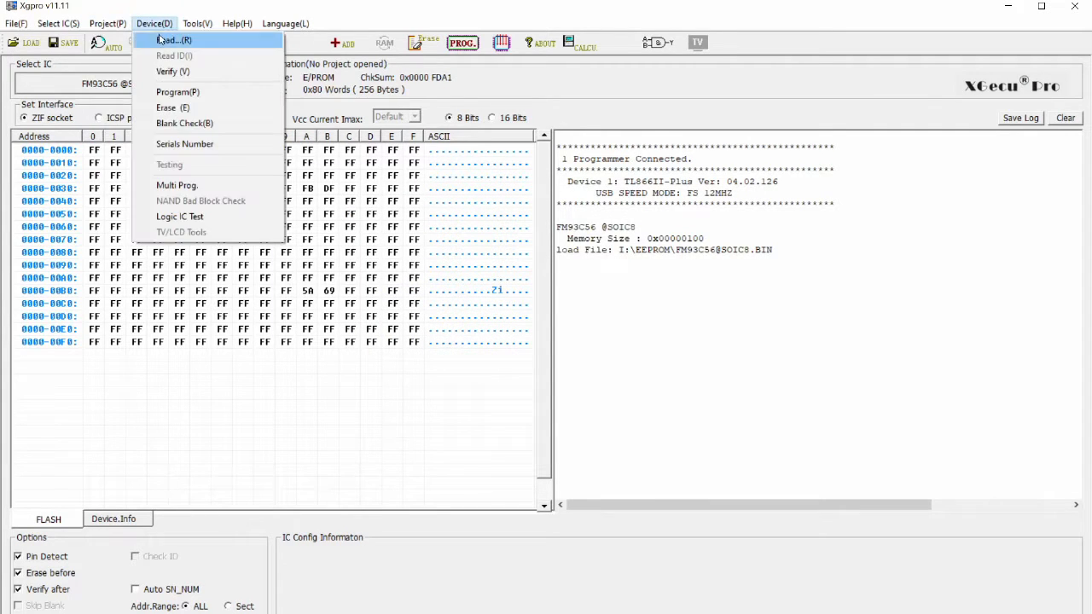
- Read the FM93C56 contents back into the buffer via Device > Read
left_click(174, 41)
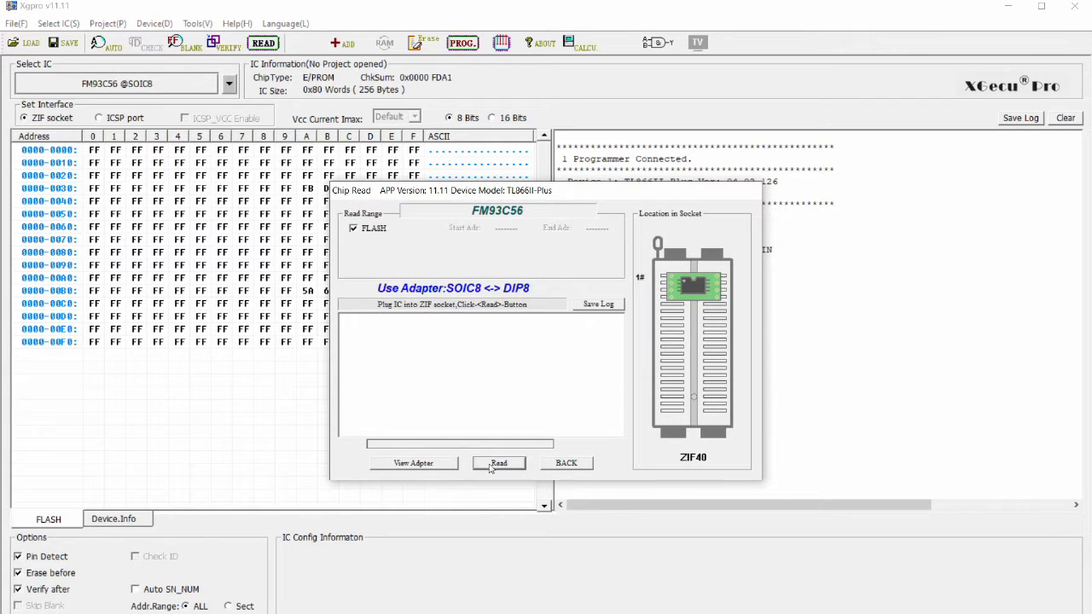
left_click(498, 463)
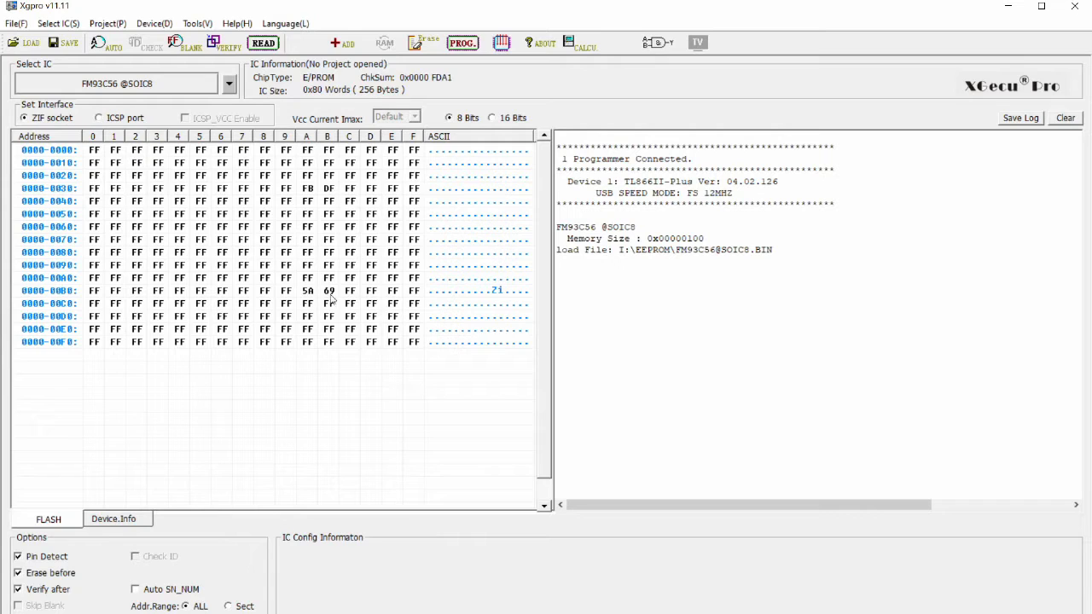
mouse_move(1052, 27)
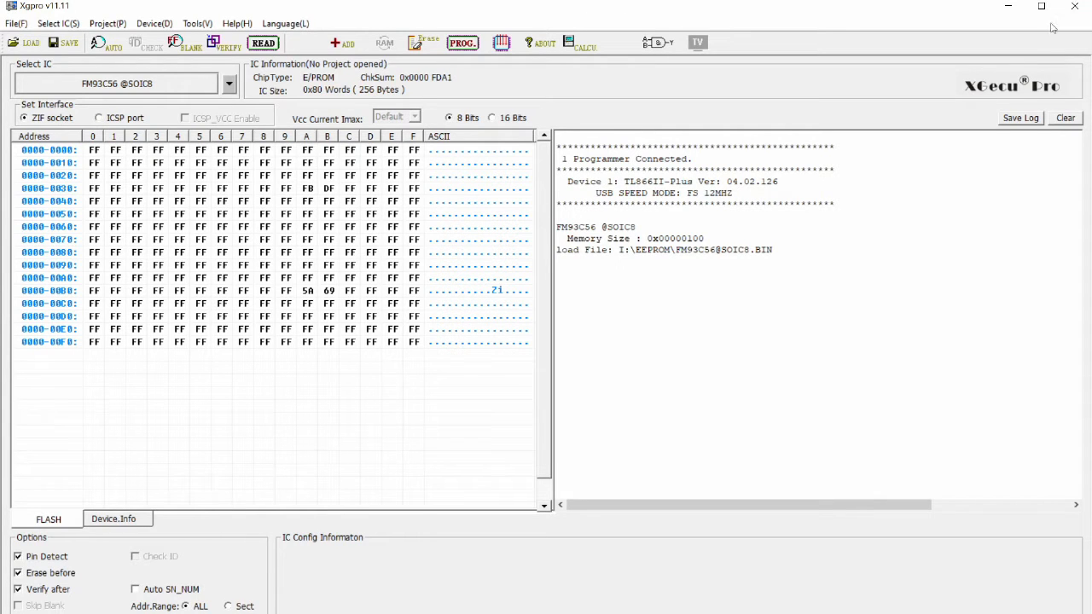